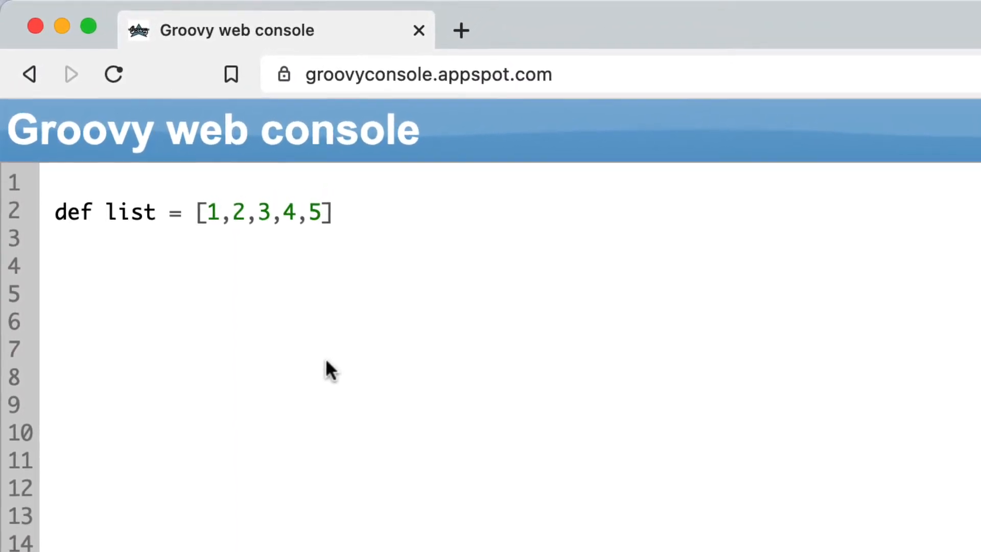
- Write the line list.findAll { it % 2 } and select it
{"action": "type", "text": "list"}
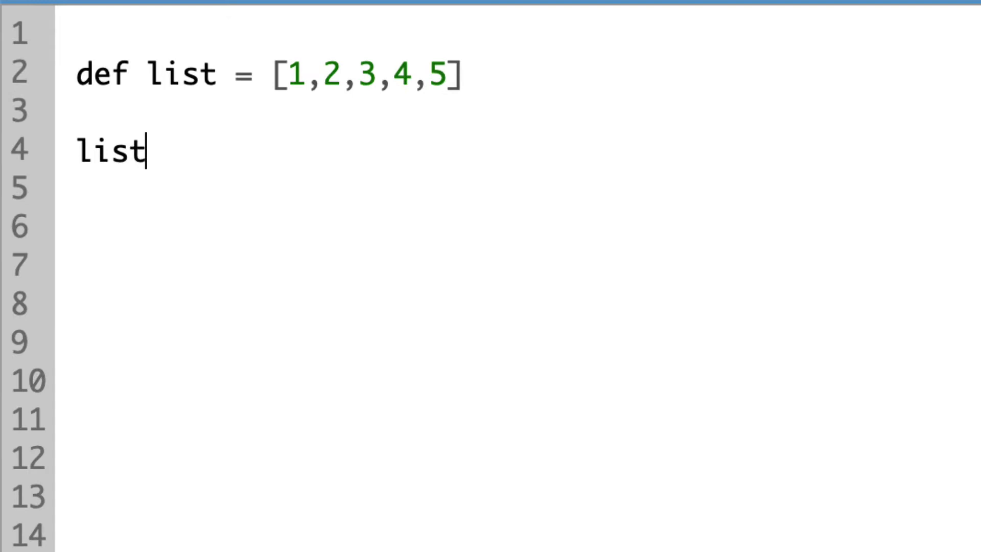
{"action": "type", "text": ".findAll {"}
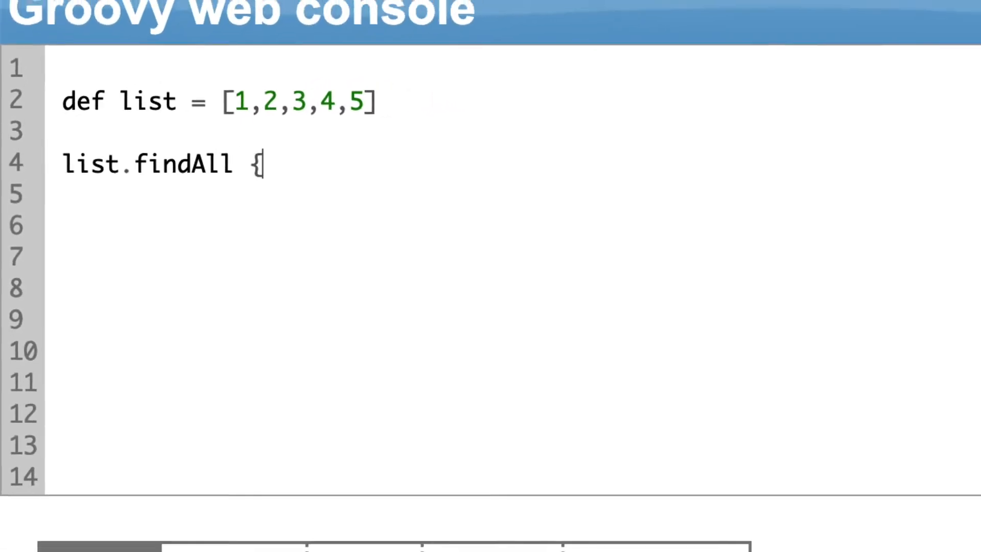
{"action": "type", "text": "it % 2 }"}
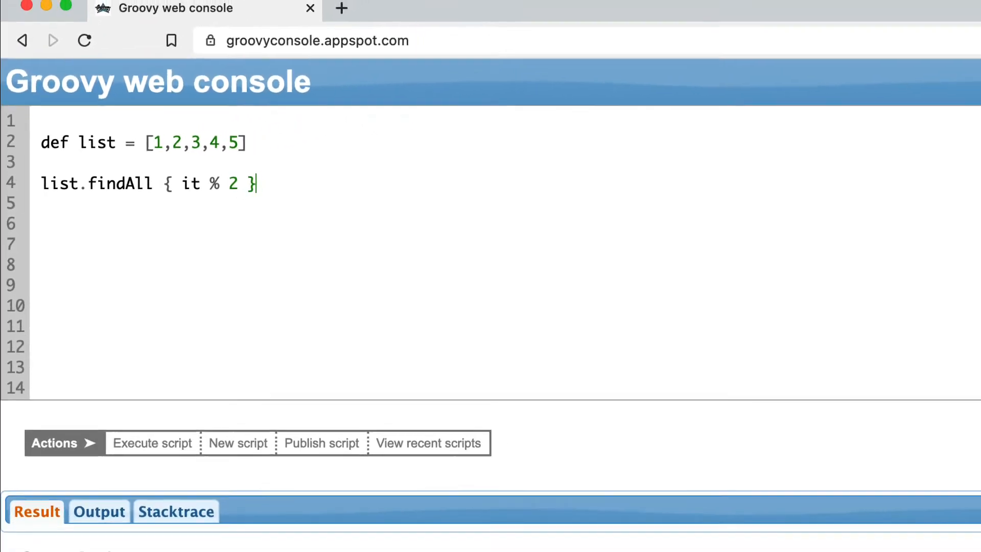
{"action": "left_click", "coordinate": [140, 423]}
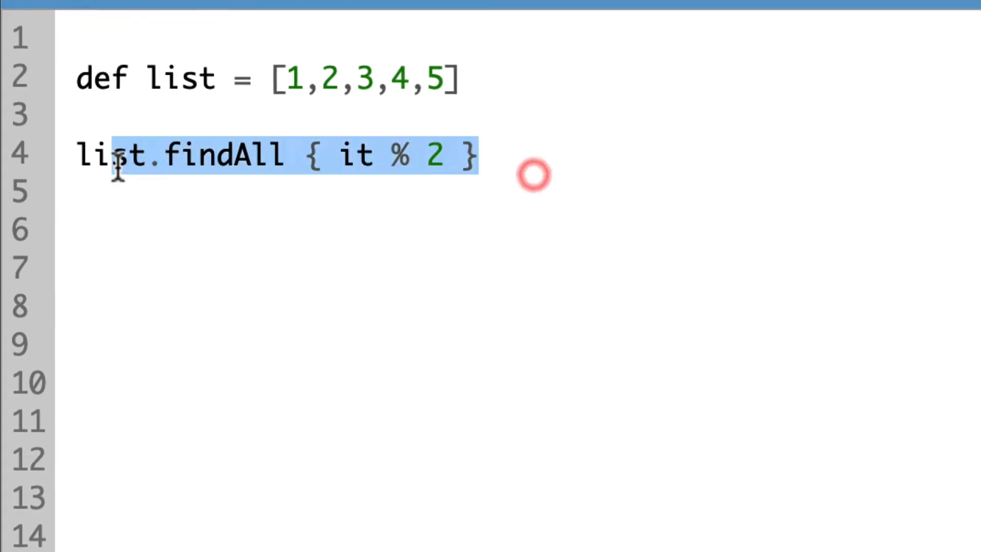
- Replace the findAll line with def newList = [] and a for (item in list) loop
{"action": "key", "text": "Delete"}
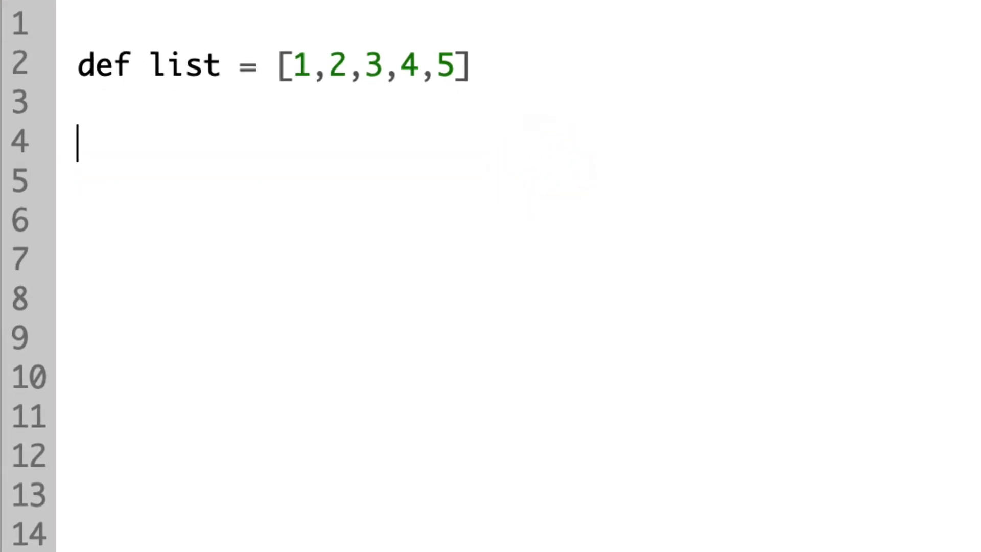
{"action": "type", "text": "def newLige"}
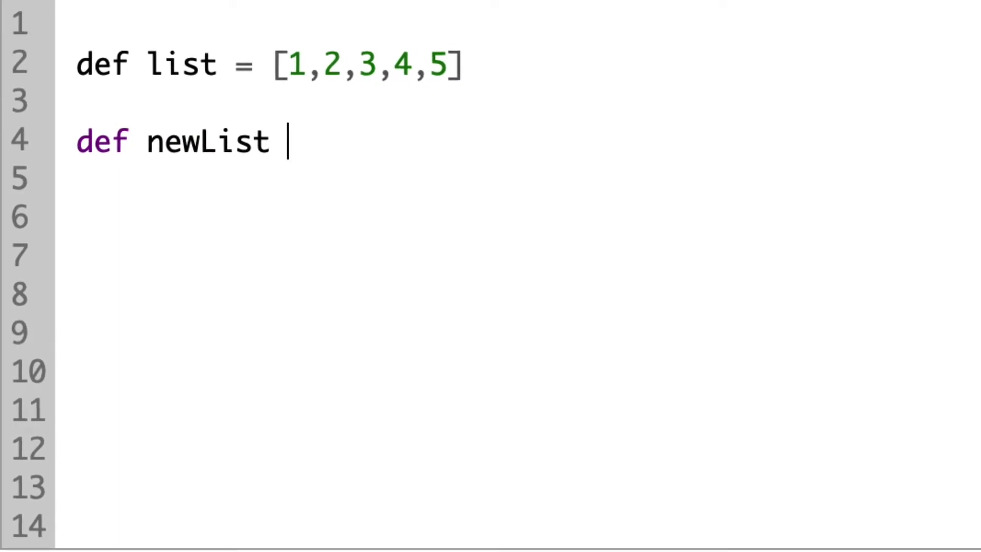
{"action": "type", "text": "= []"}
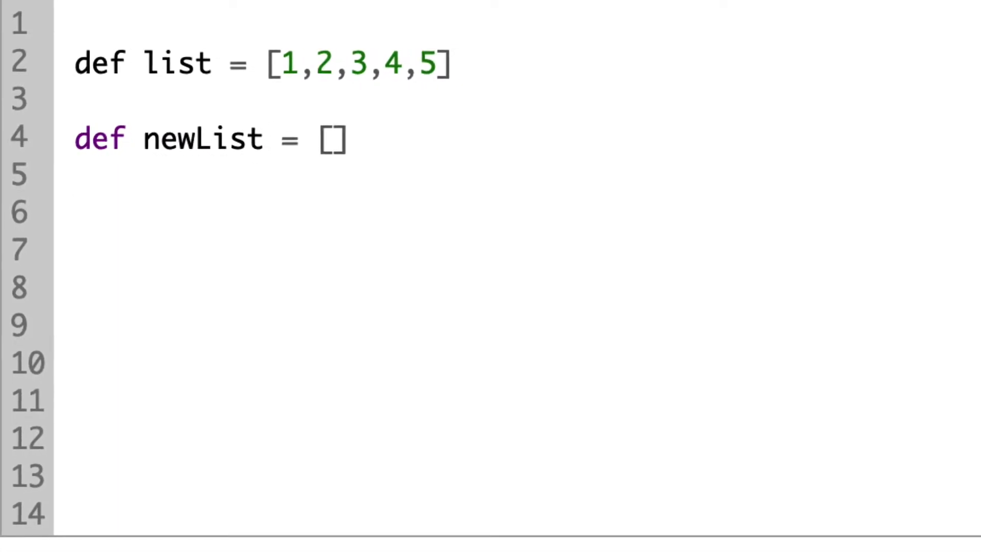
{"action": "type", "text": "for (item in list) {"}
{"action": "type", "text": "if ("}
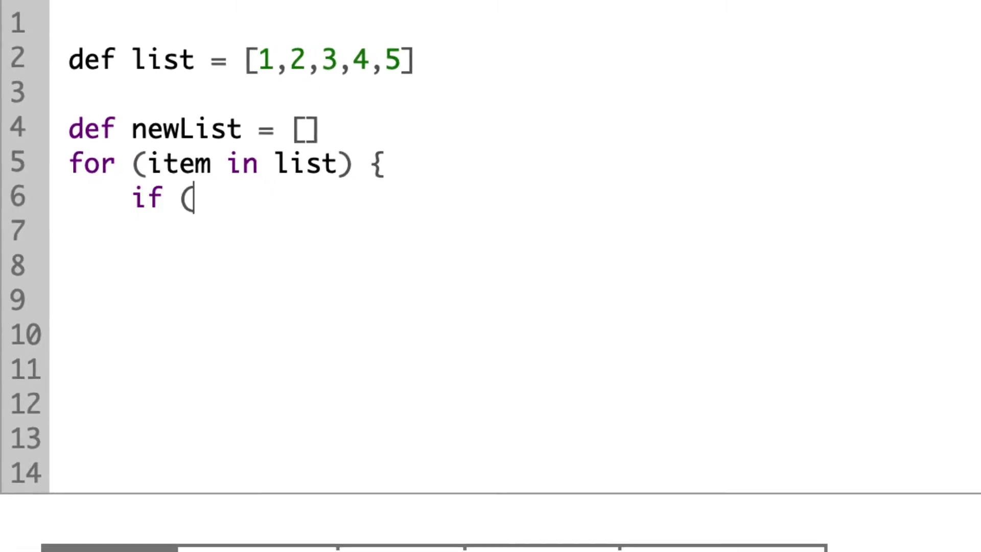
- Inside the loop add if (item % 2) { newList.add … } and return newList
{"action": "type", "text": "item $"}
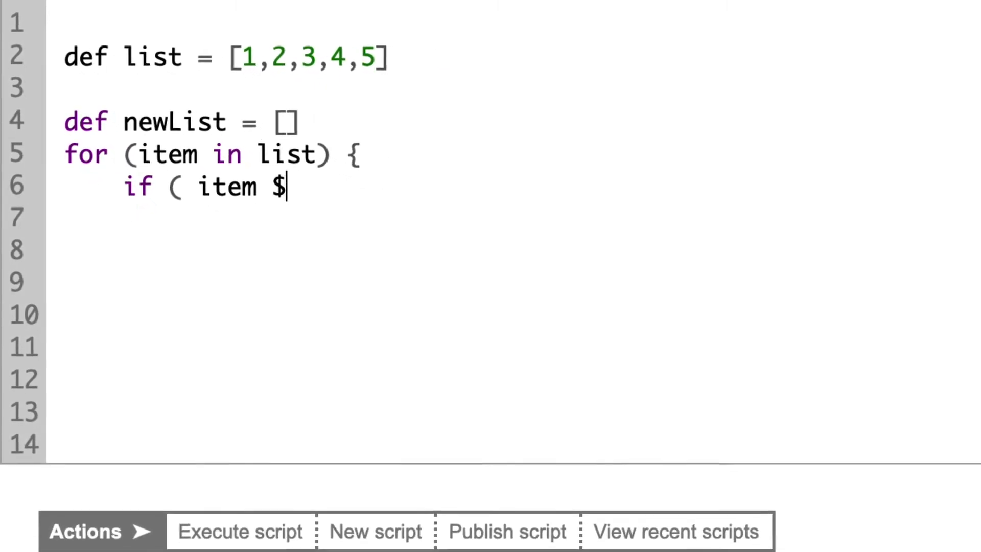
{"action": "type", "text": "% 2"}
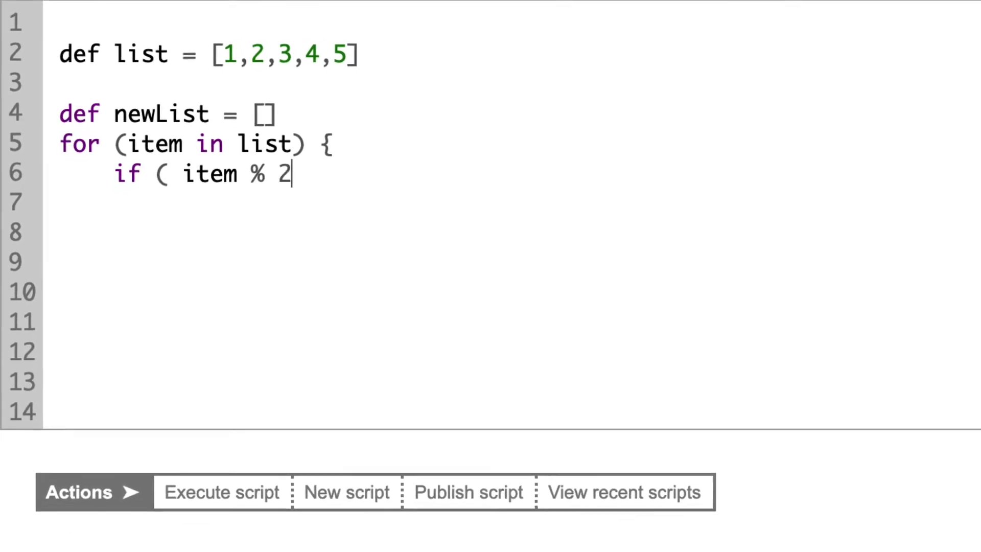
{"action": "type", "text": ") {"}
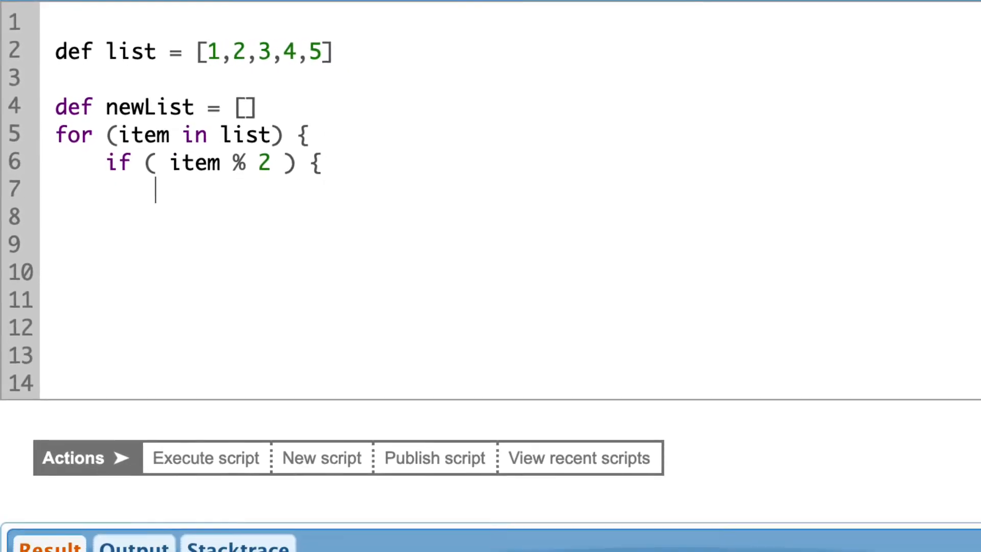
{"action": "type", "text": "newList.add(item)"}
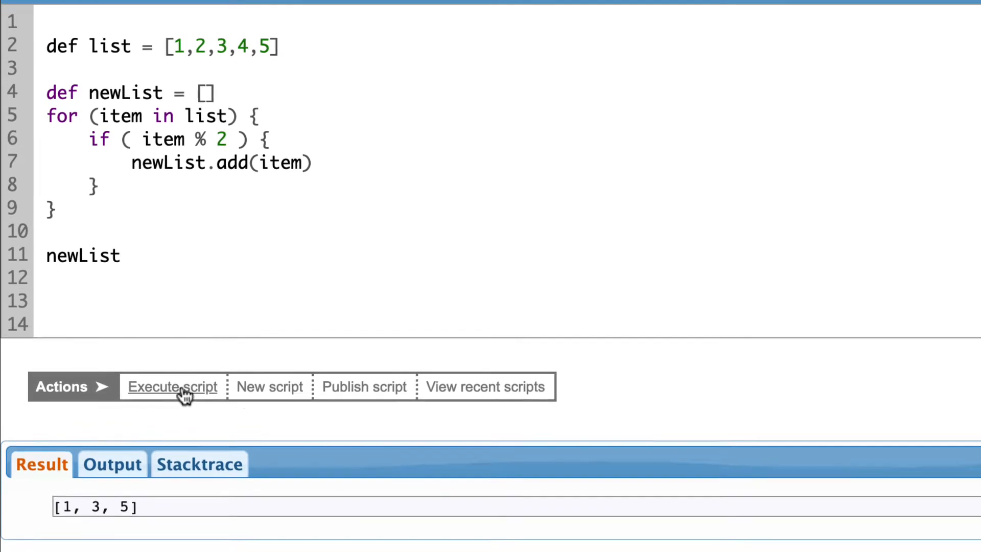
{"action": "double_click", "coordinate": [92, 506]}
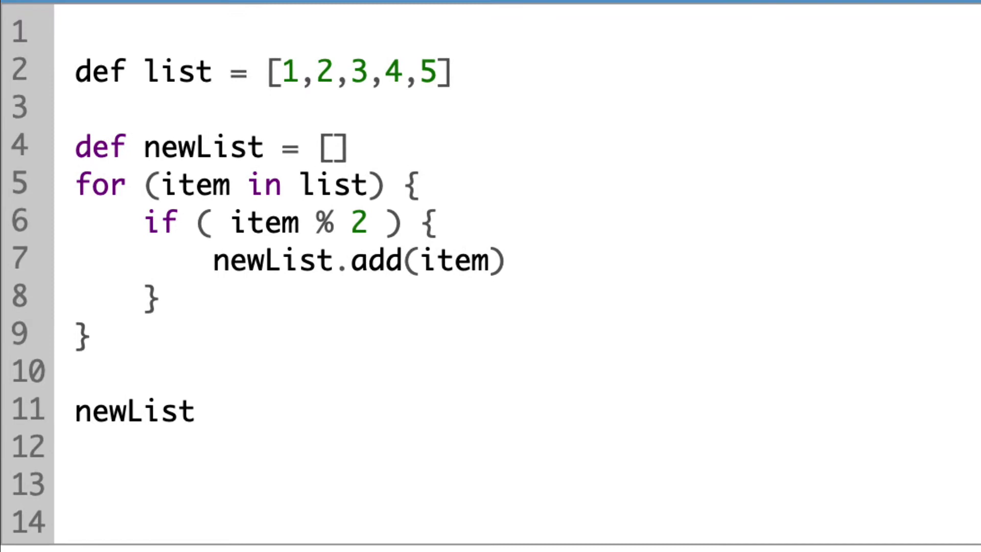
- Define def shouldBeIncluded(item) { item % 2 } above the loop
{"action": "type", "text": "def"}
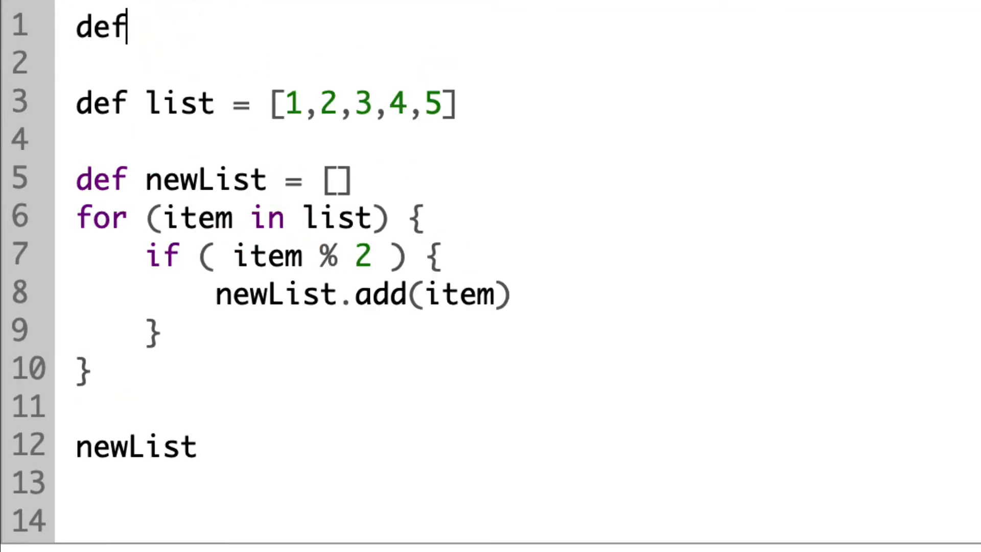
{"action": "type", "text": "shouldBeInclu"}
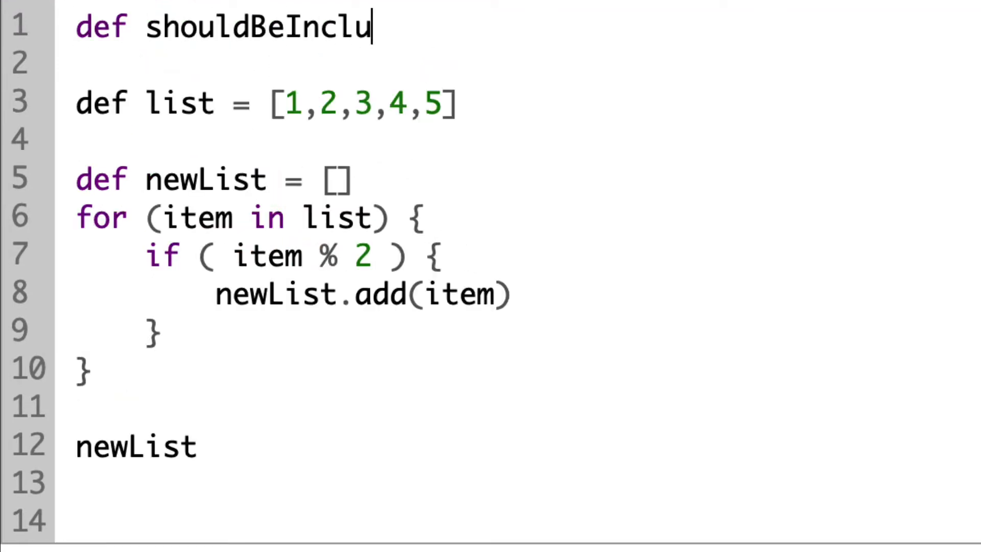
{"action": "type", "text": "ded(item) {"}
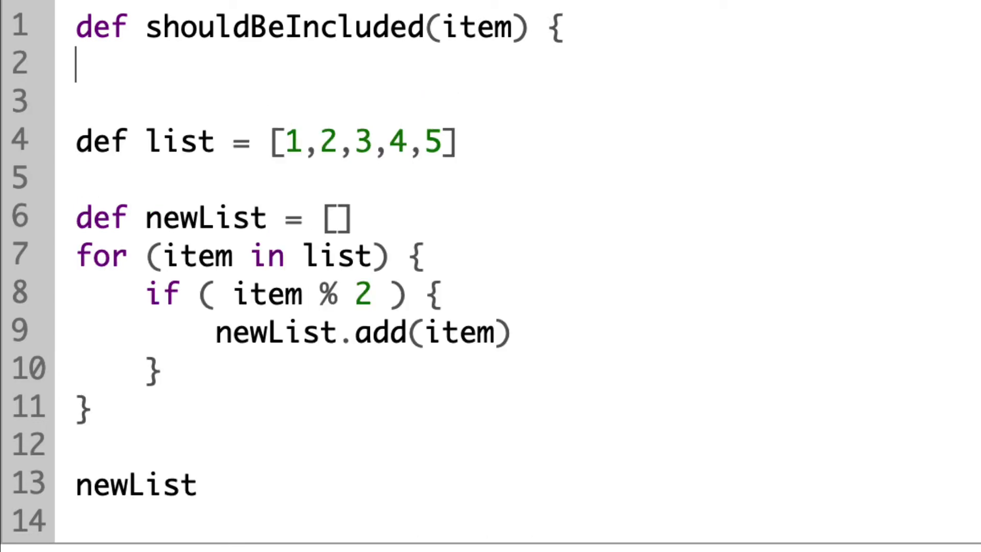
{"action": "type", "text": "item %"}
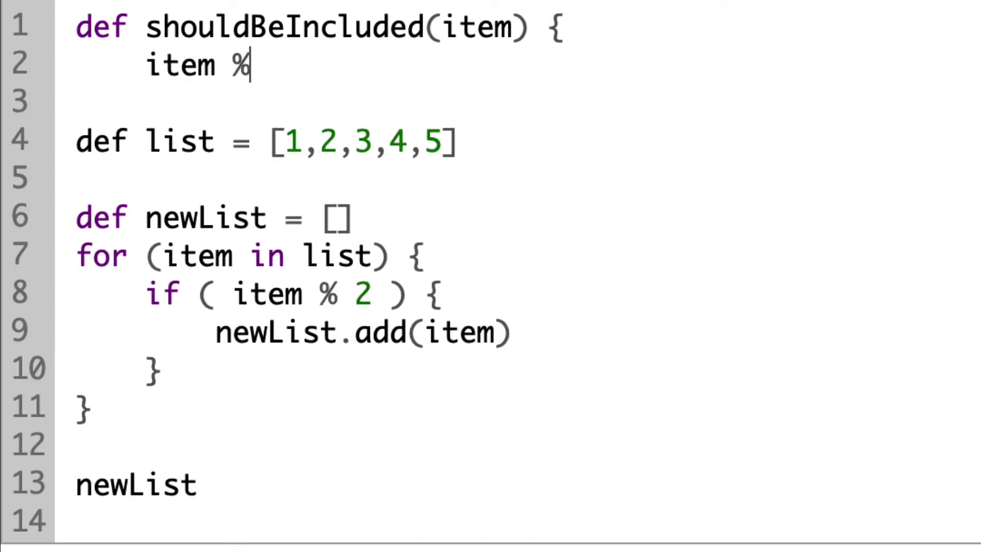
{"action": "type", "text": "2"}
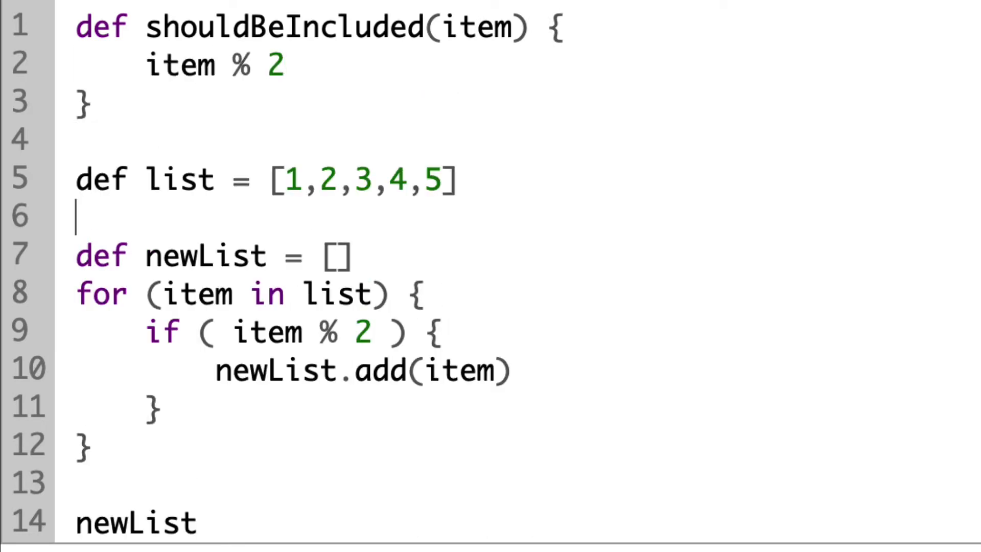
- Change the loop's if condition to call shouldBeIncluded(item)
{"action": "key", "text": "Backspace"}
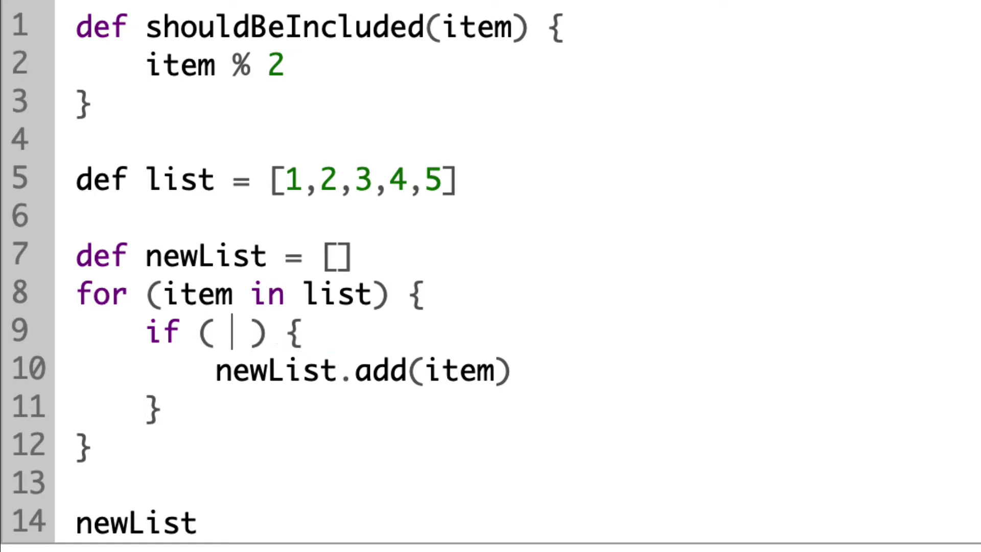
{"action": "type", "text": "shouldBeInclud"}
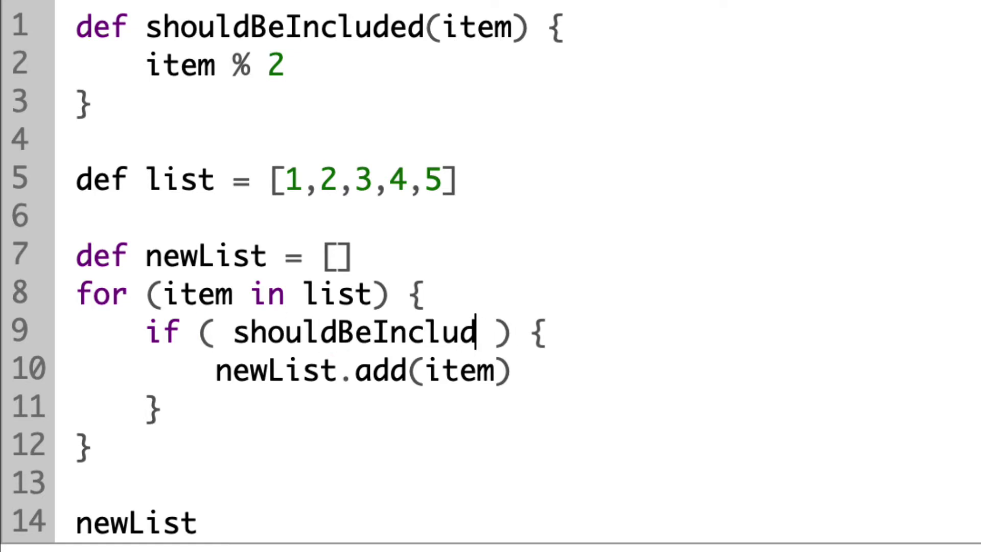
{"action": "type", "text": "ed(item)"}
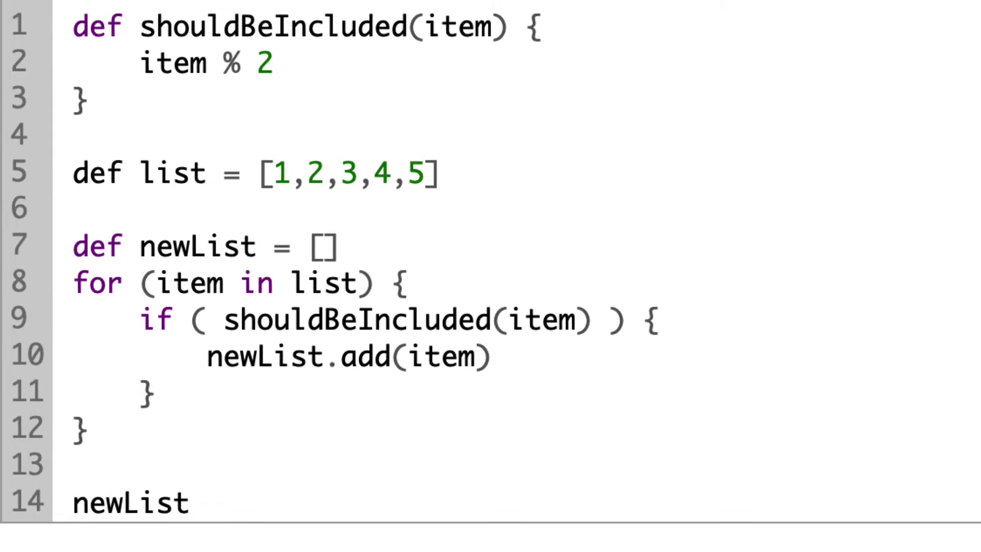
{"action": "left_click", "coordinate": [179, 401]}
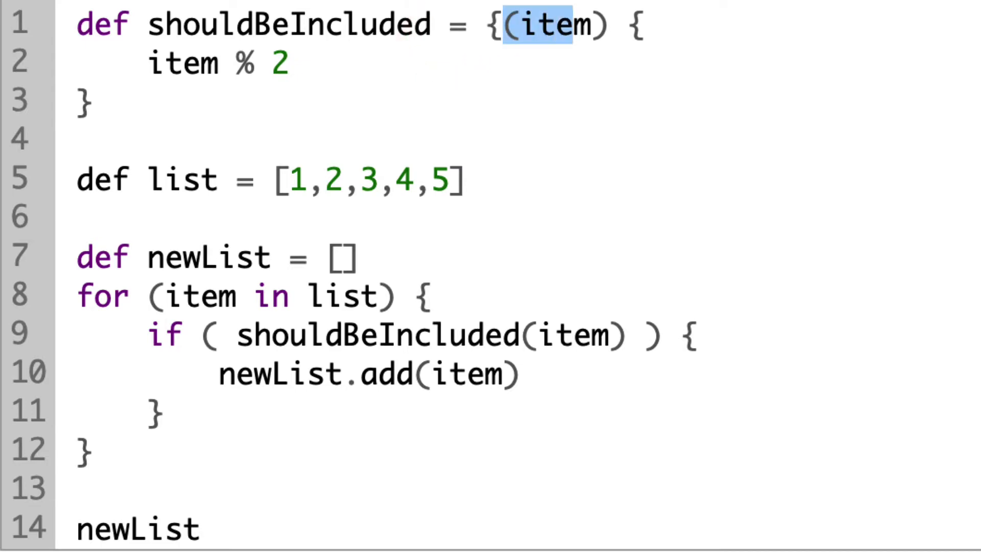
- Turn shouldBeIncluded into a closure { item -> item % 2 } and run the script
{"action": "type", "text": "item ->"}
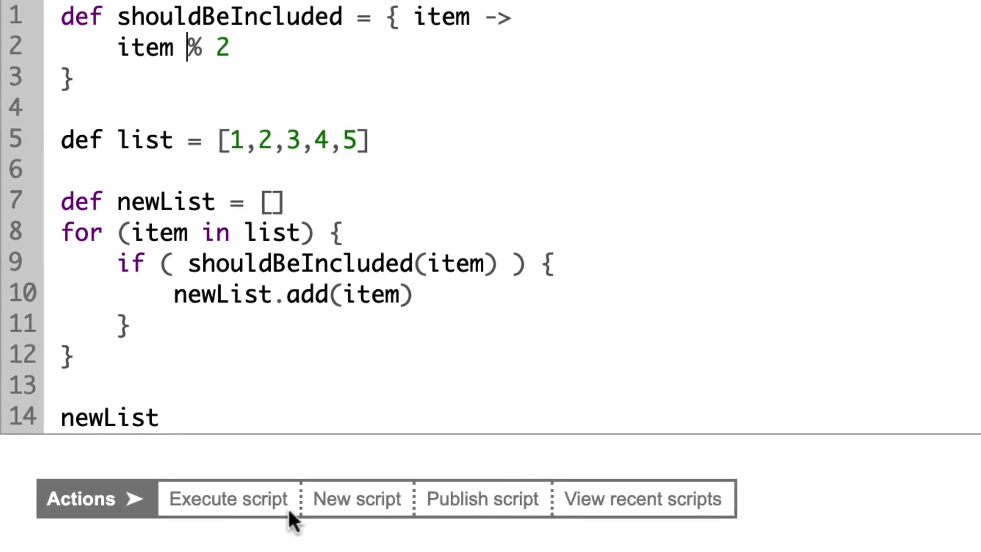
{"action": "left_click", "coordinate": [229, 499]}
{"action": "type", "text": "find"}
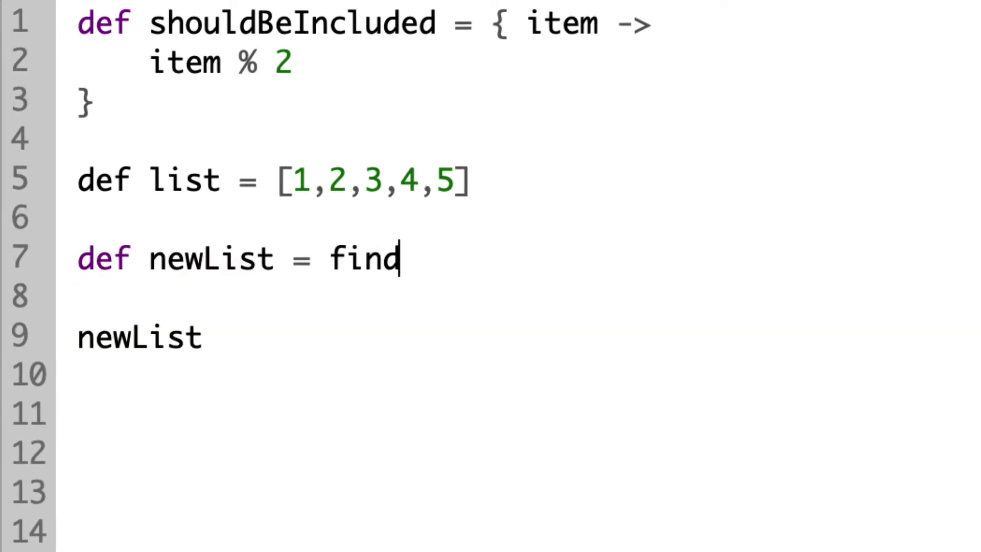
- Assign newList = list.findAll( shouldBeIncluded ) and run the script
{"action": "type", "text": "list."}
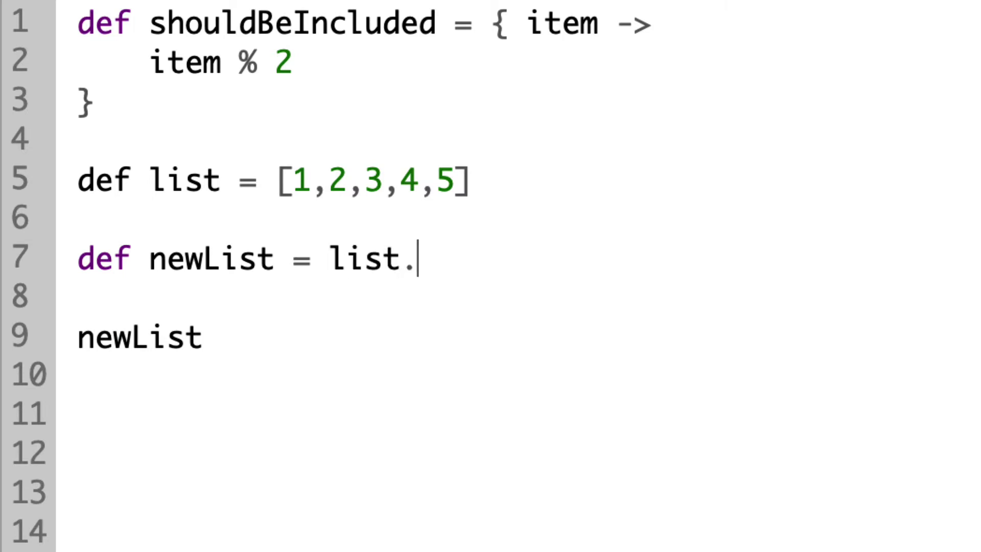
{"action": "type", "text": "findAll("}
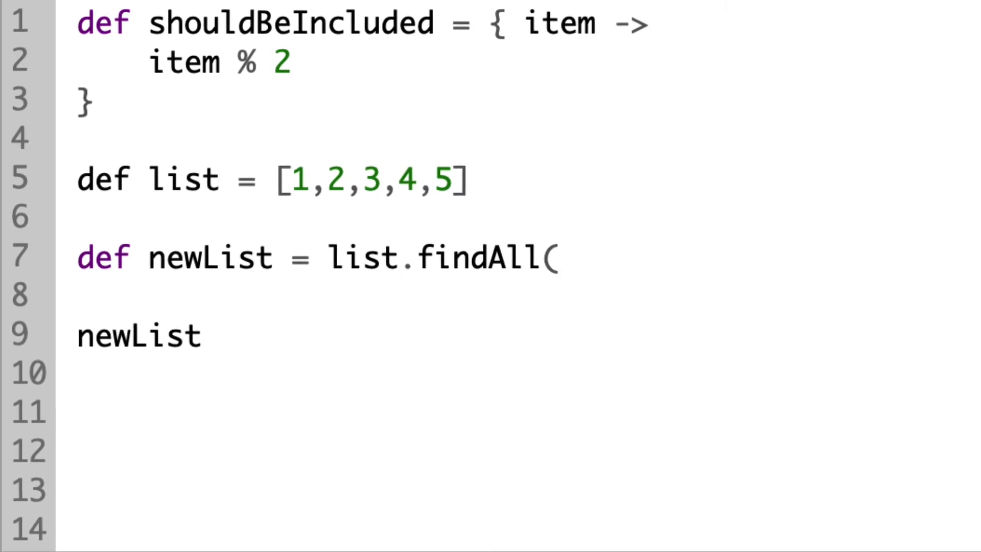
{"action": "type", "text": "shouldBeIncluded"}
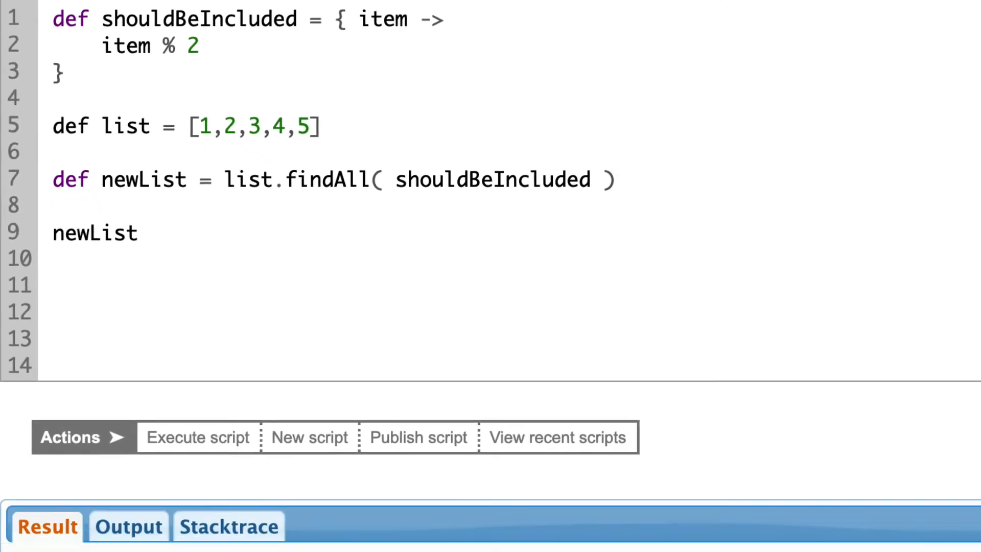
{"action": "left_click", "coordinate": [197, 437]}
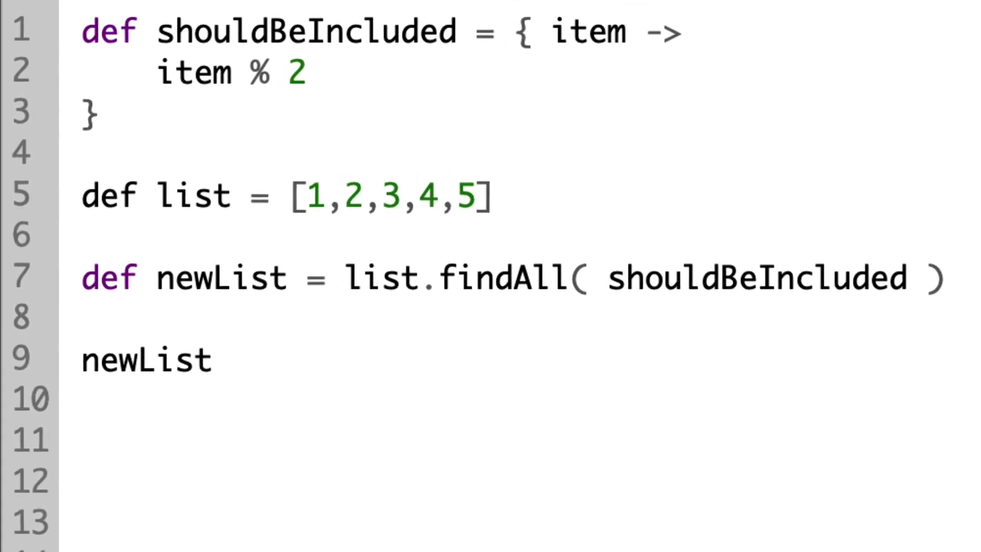
- Paste the closure { item -> item % 2 } inline as the findAll argument
{"action": "left_click", "coordinate": [111, 126]}
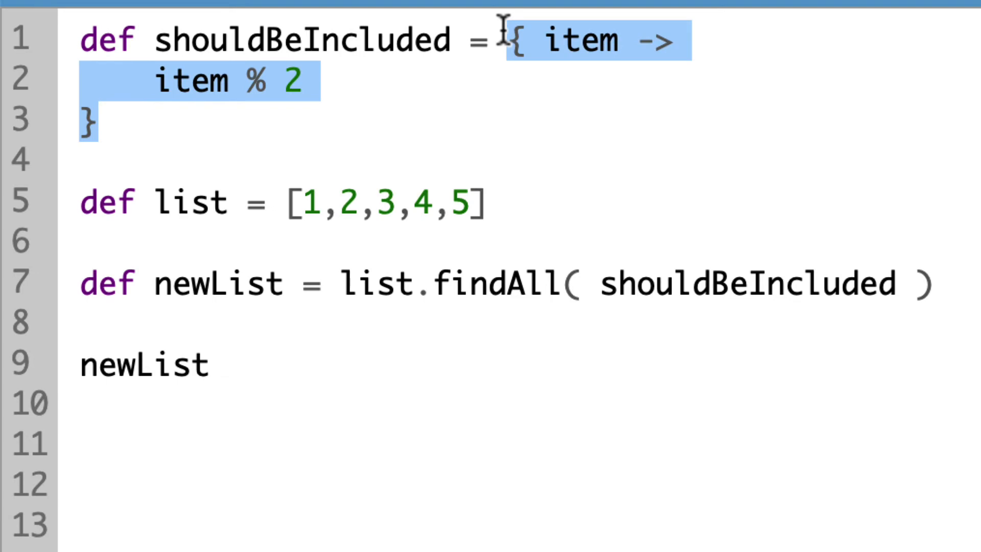
{"action": "double_click", "coordinate": [717, 284]}
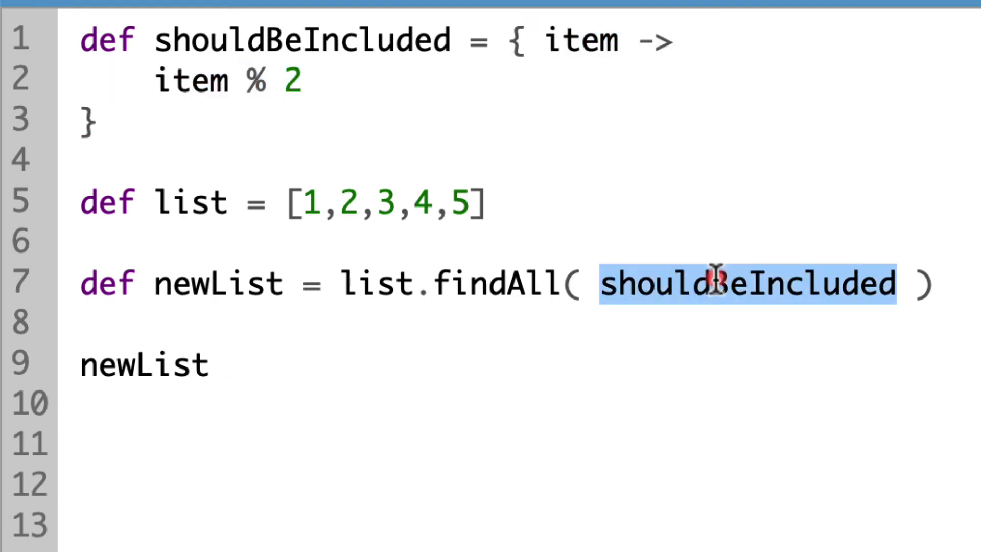
{"action": "type", "text": "{ item -> item % 2"}
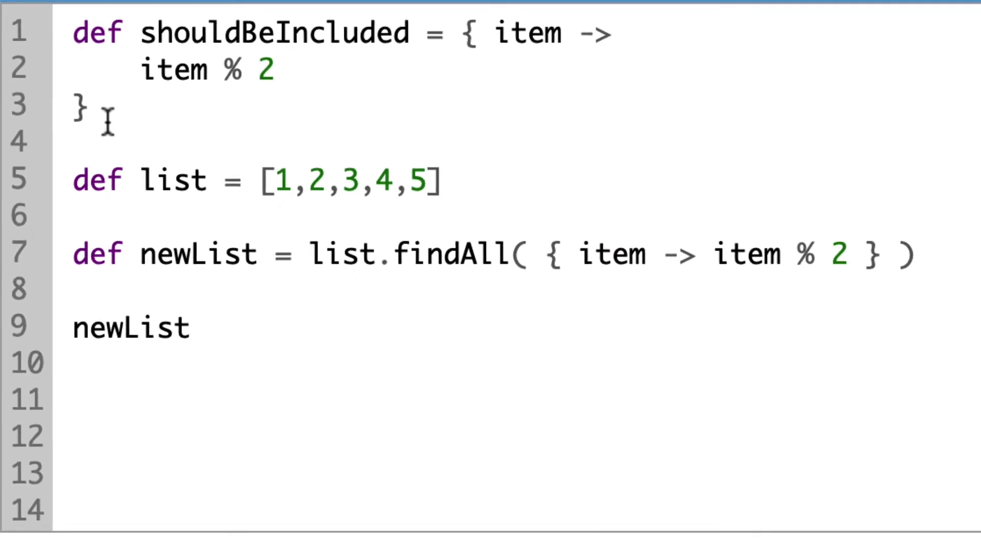
{"action": "left_click", "coordinate": [190, 410]}
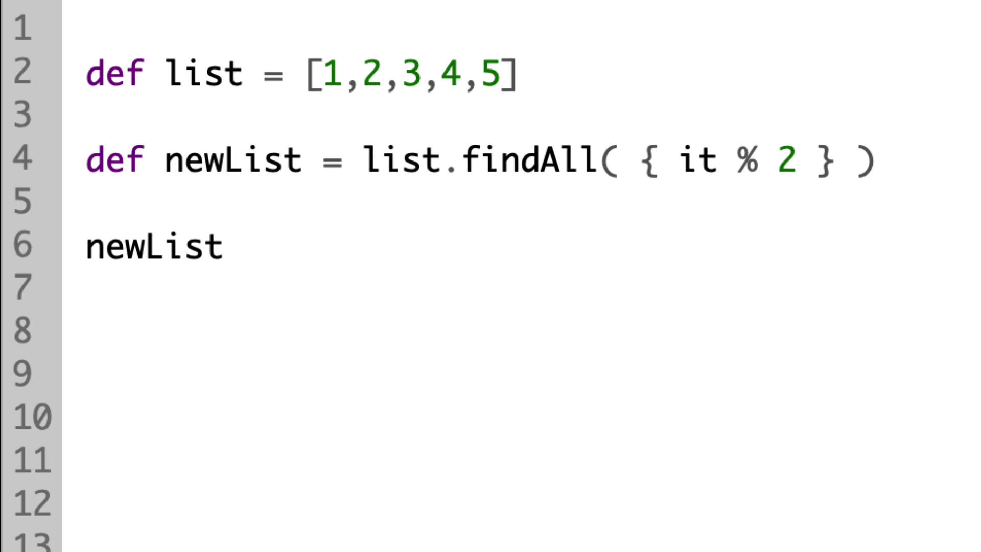
- Condense the script to the single line [1,2,3,4,5].findAll{ it % 2 }
{"action": "left_click", "coordinate": [290, 71]}
{"action": "type", "text": ".findAll{ it % 2 }"}
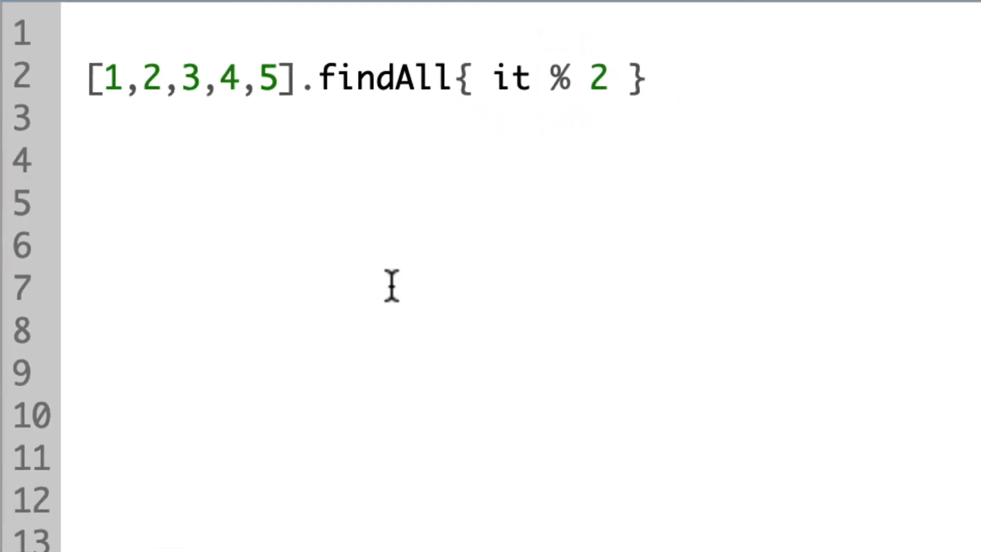
{"action": "left_click", "coordinate": [178, 387]}
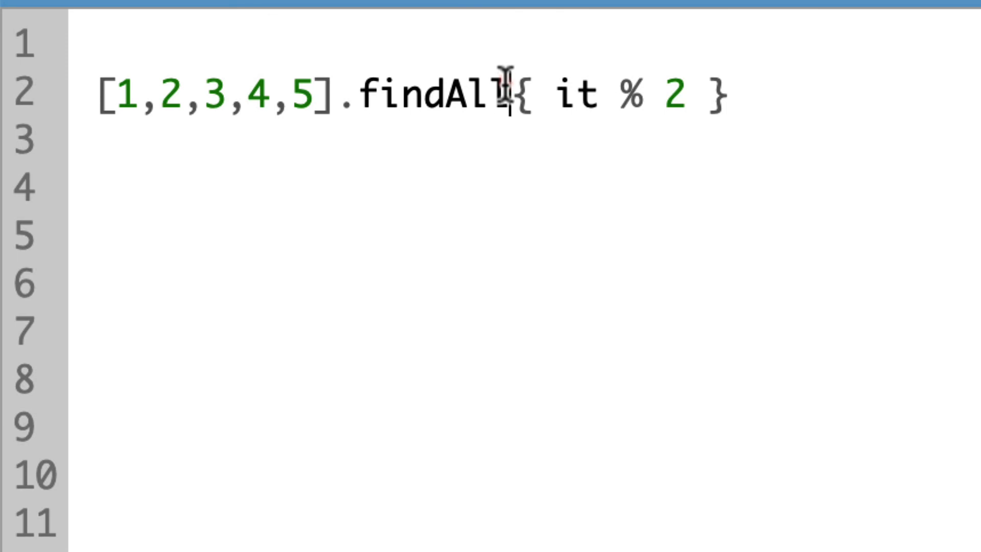
- Add () after findAll and run to get the result [1, 3, 5]
{"action": "type", "text": "()"}
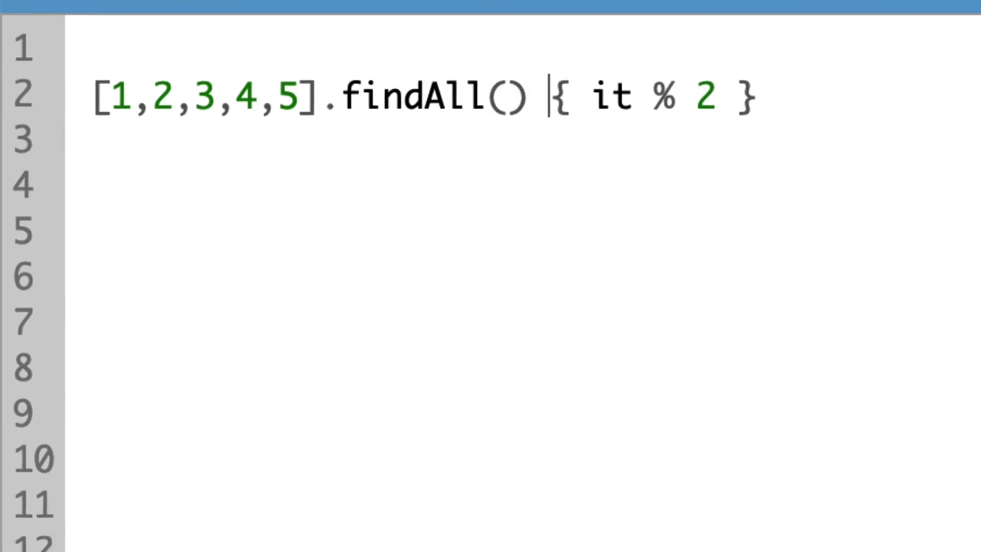
{"action": "left_click", "coordinate": [129, 376]}
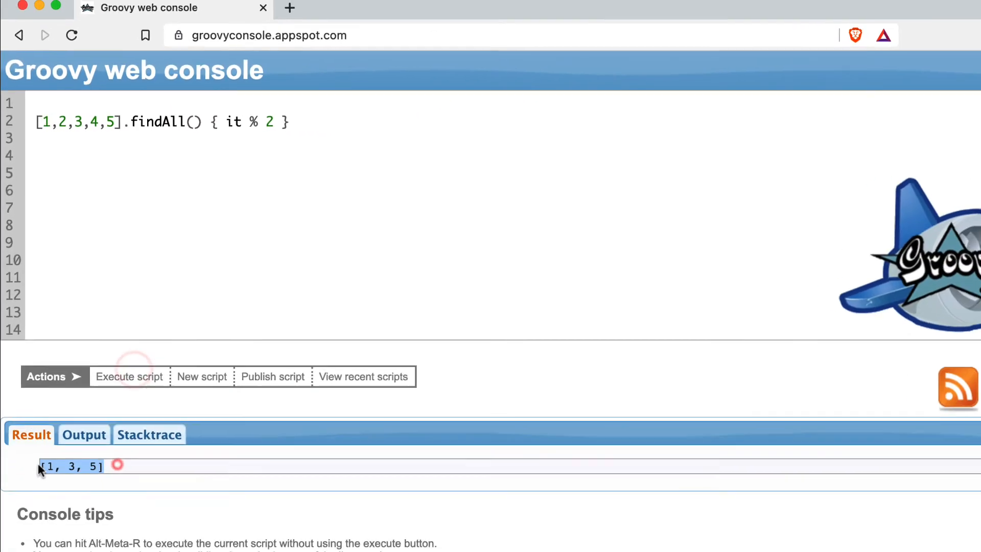